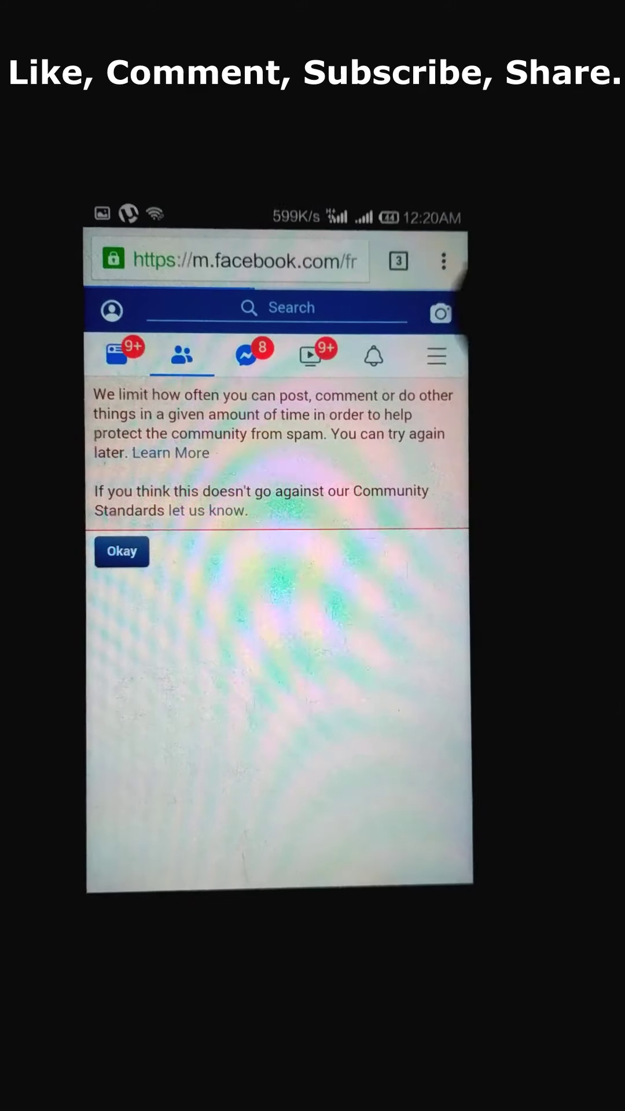
- Dismiss the 'We limit how often you can post' notice and reach the navigation menu
left_click(122, 551)
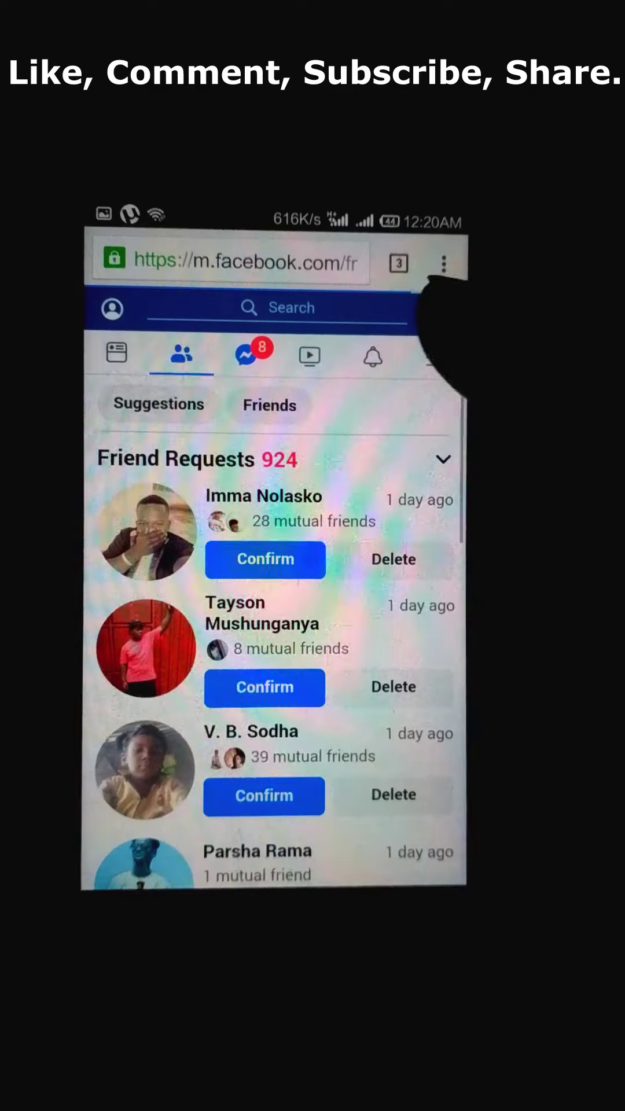
left_click(422, 358)
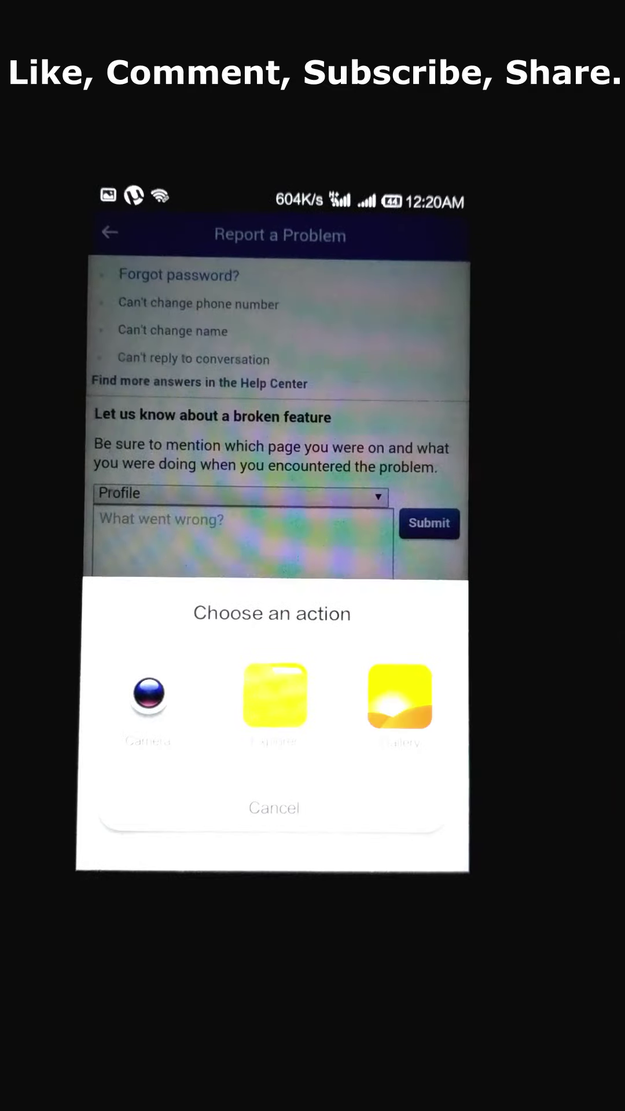
- Choose Gallery as the attachment source for the problem report screenshot
left_click(400, 698)
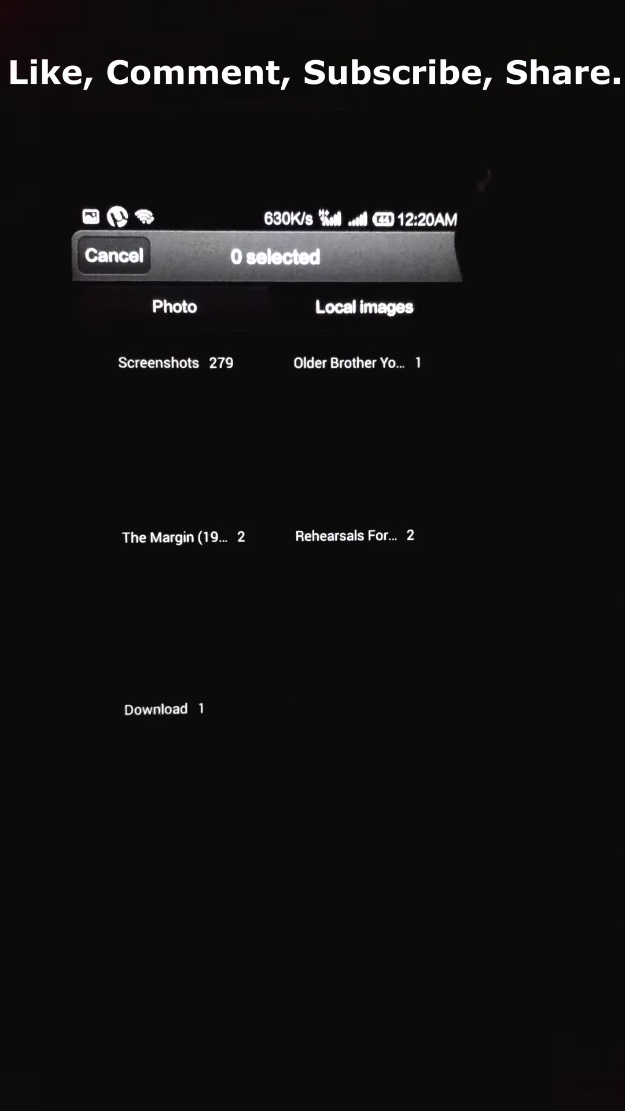